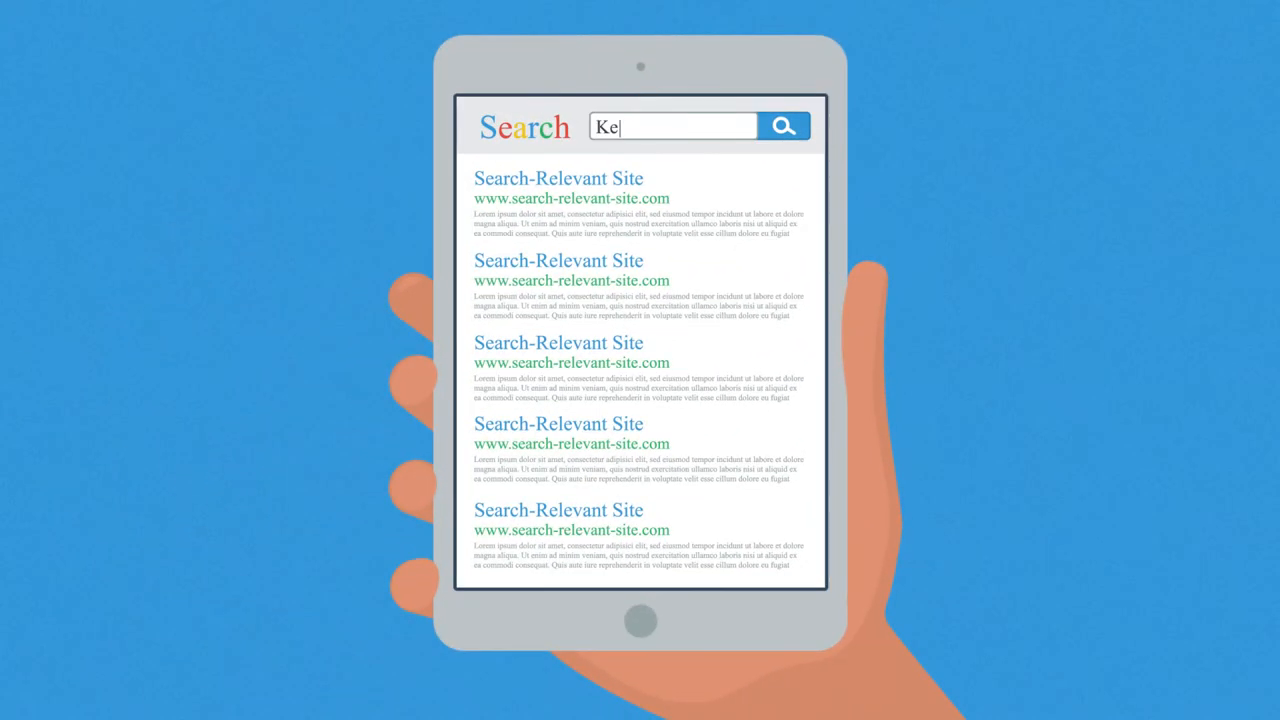
pyautogui.write('yword')
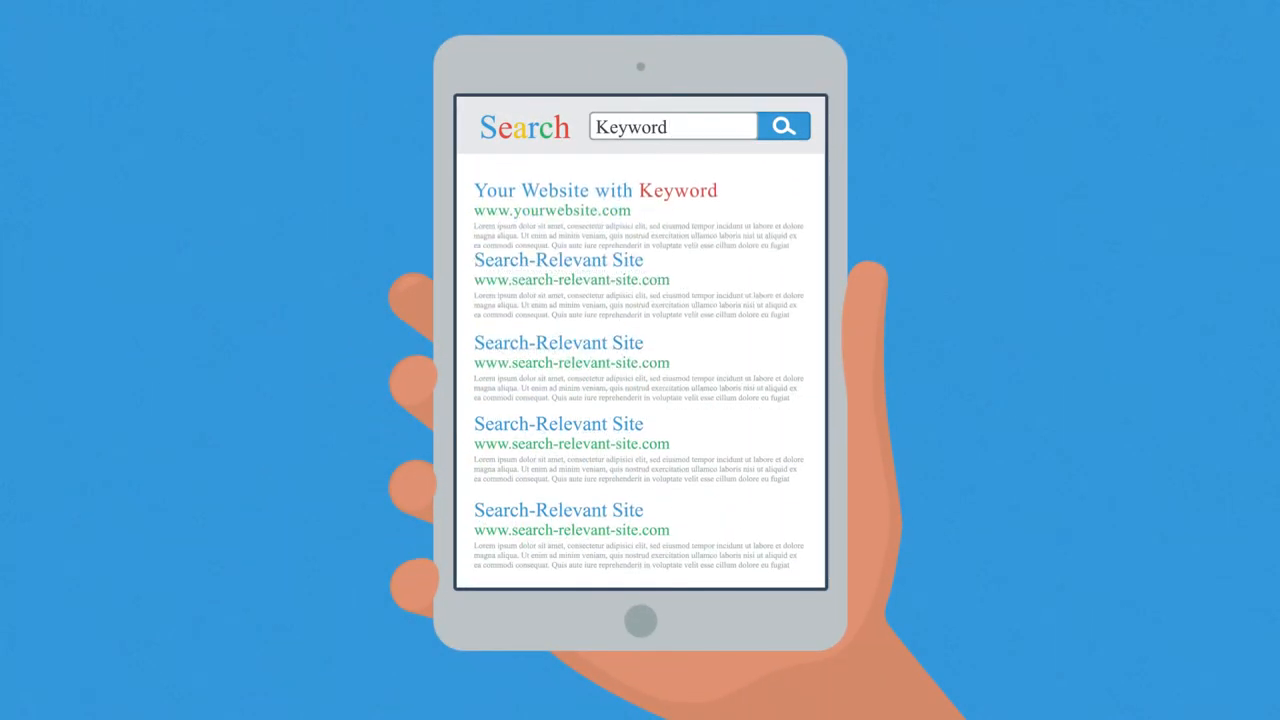